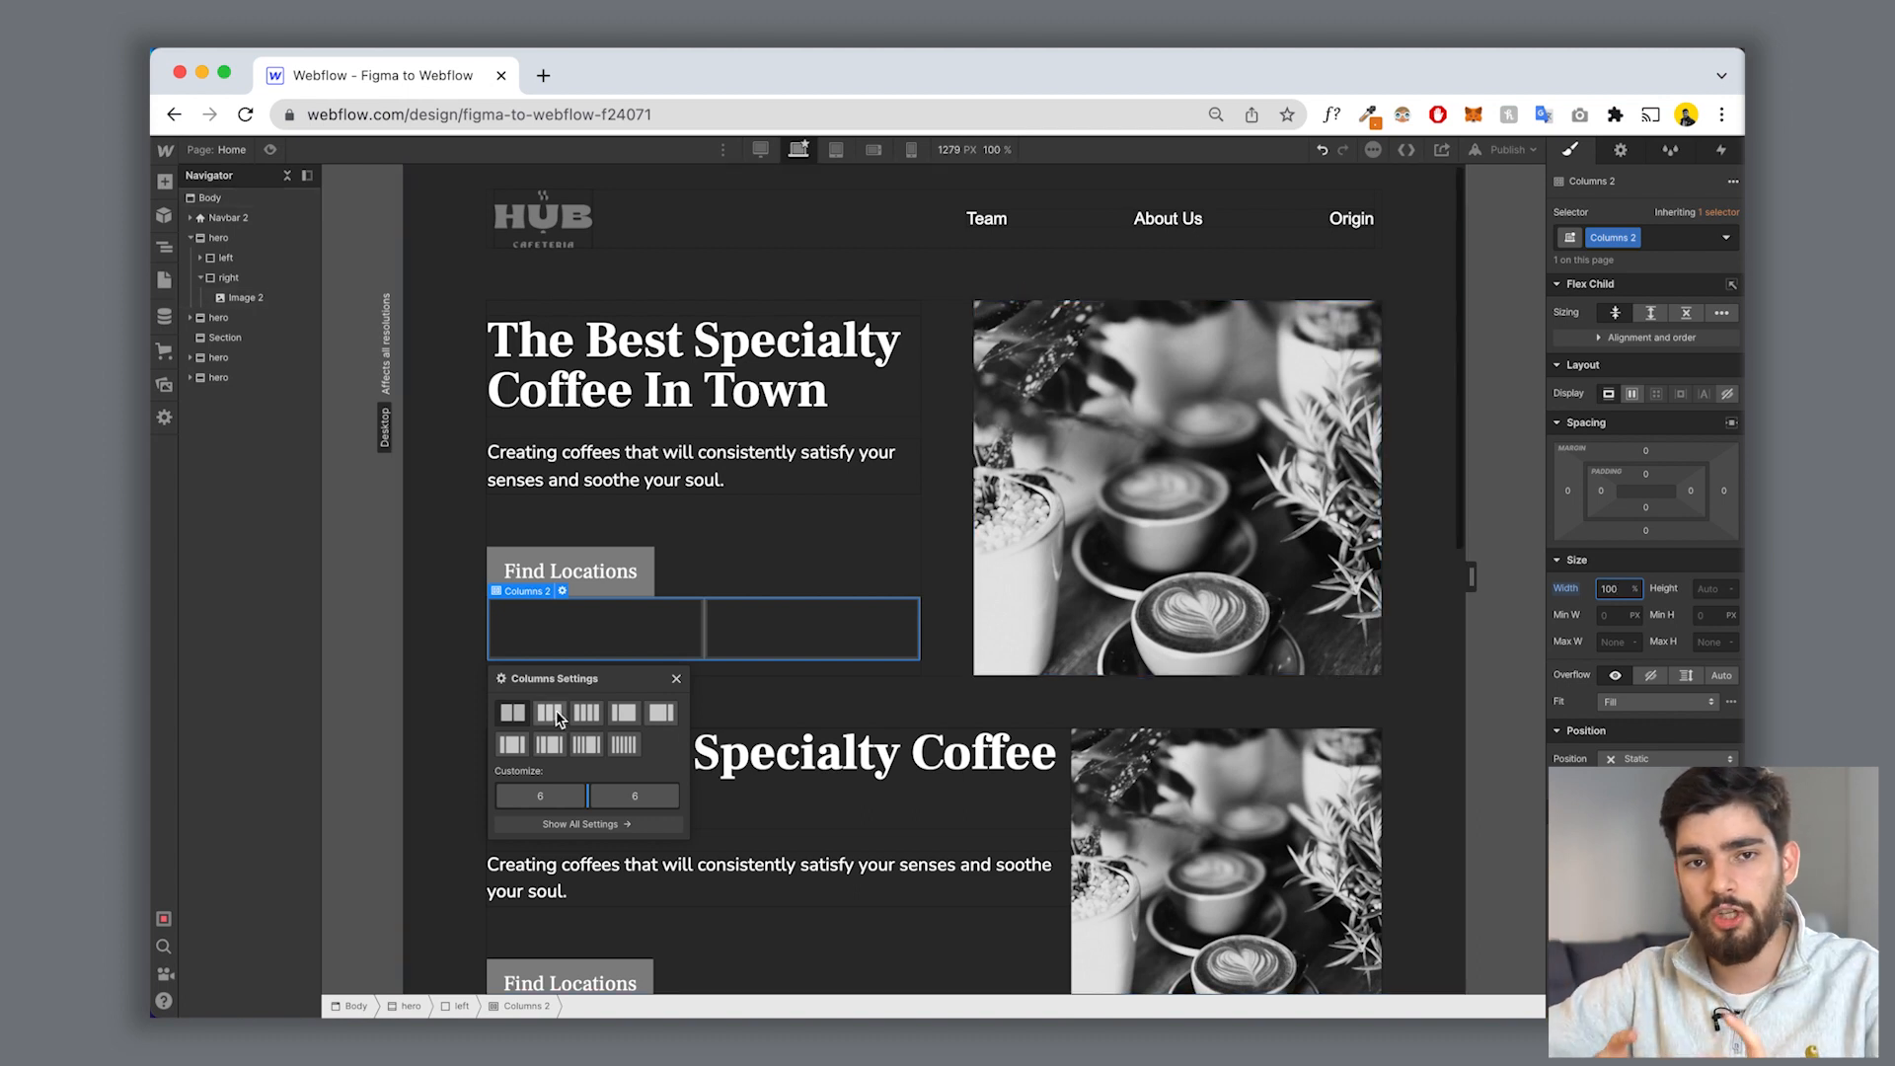
Step: Delete the Columns 2 element below the Find Locations button
click(551, 714)
text(d)
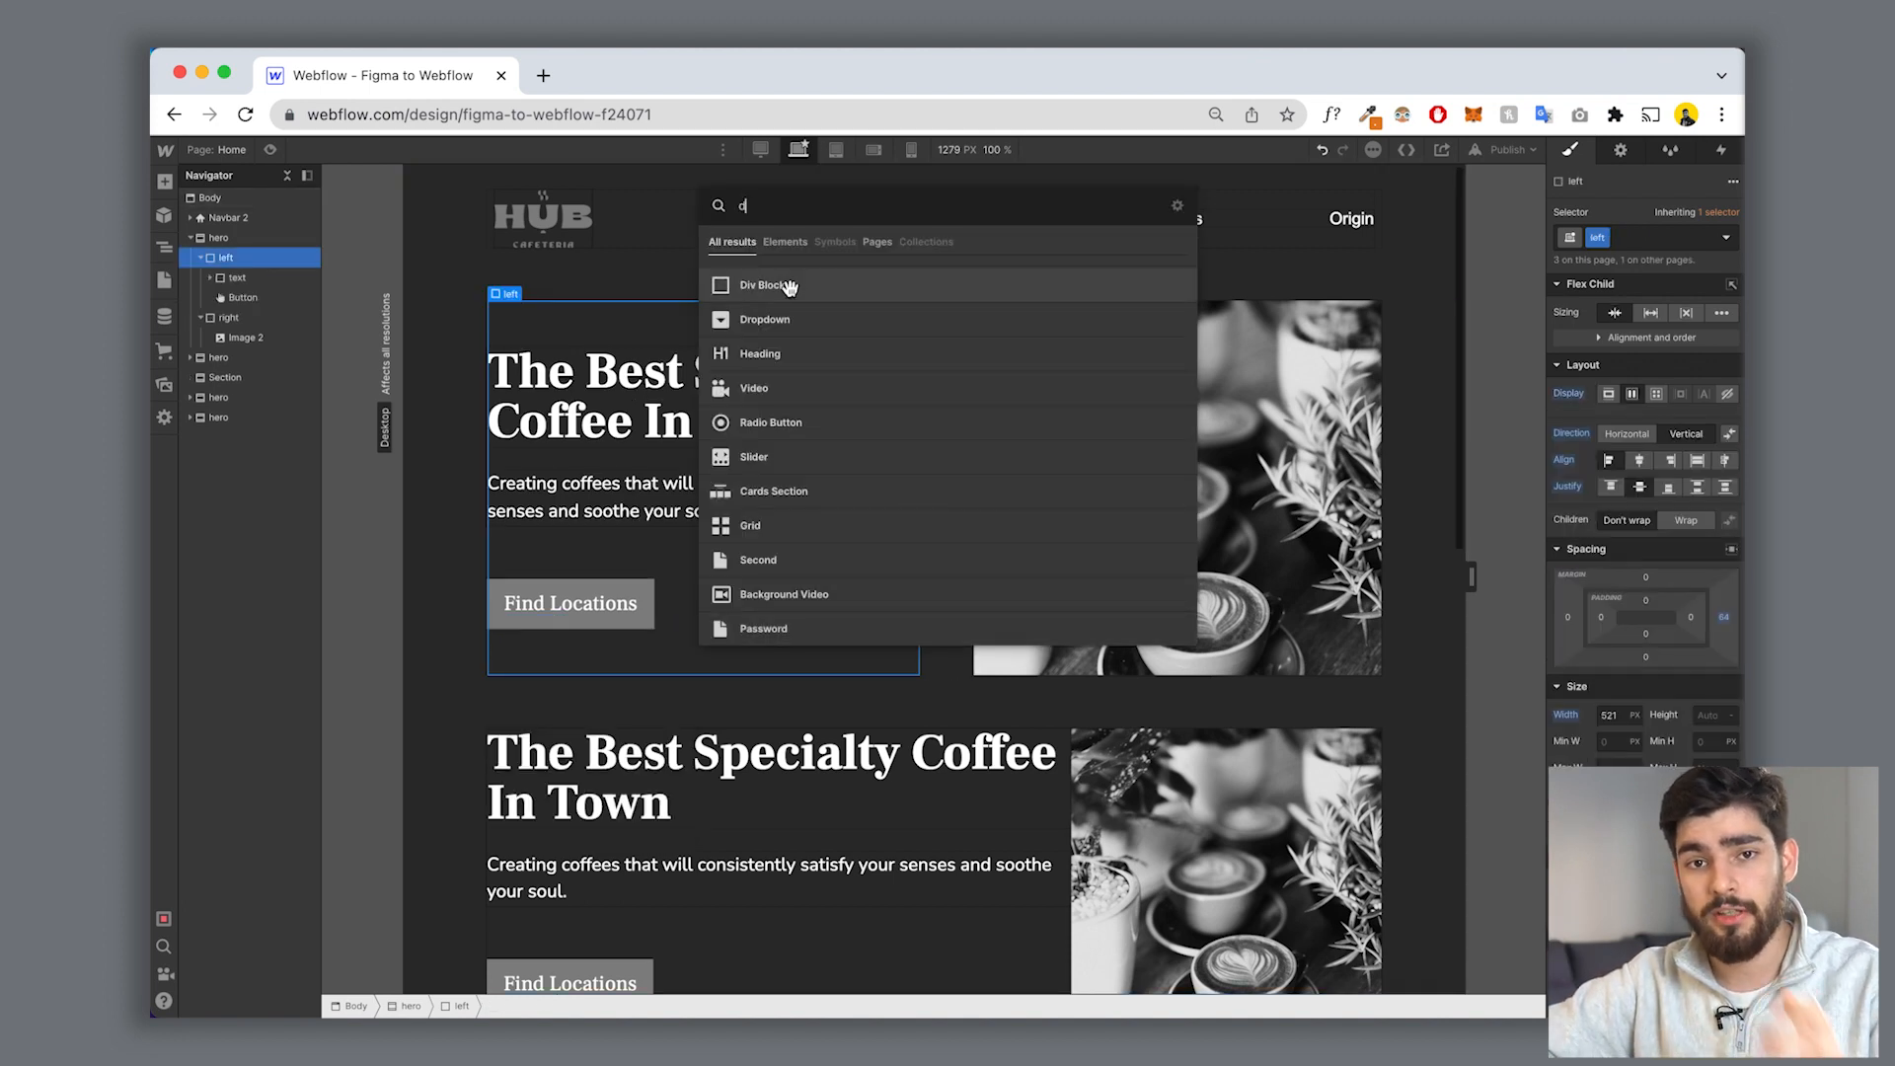
Step: Insert Div Block 2 below the Find Locations button and search 'div' again
click(752, 285)
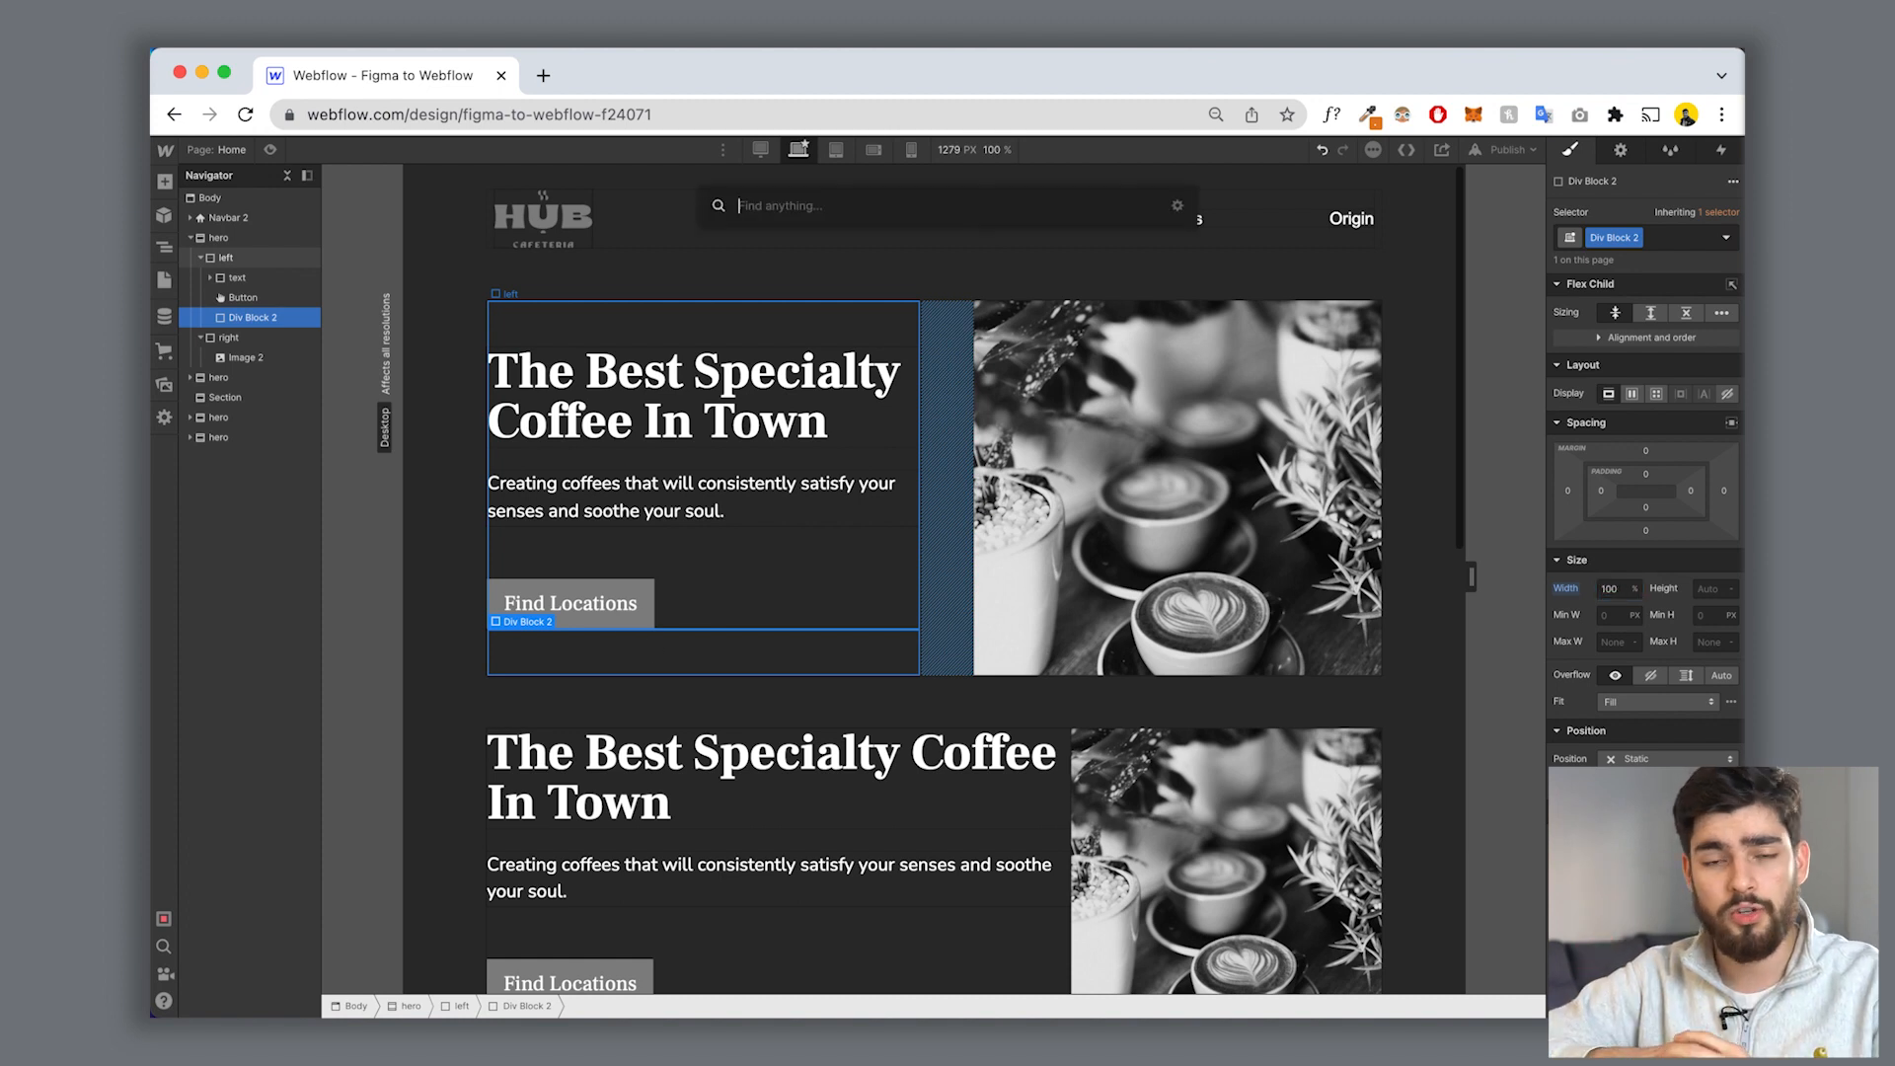
text(div)
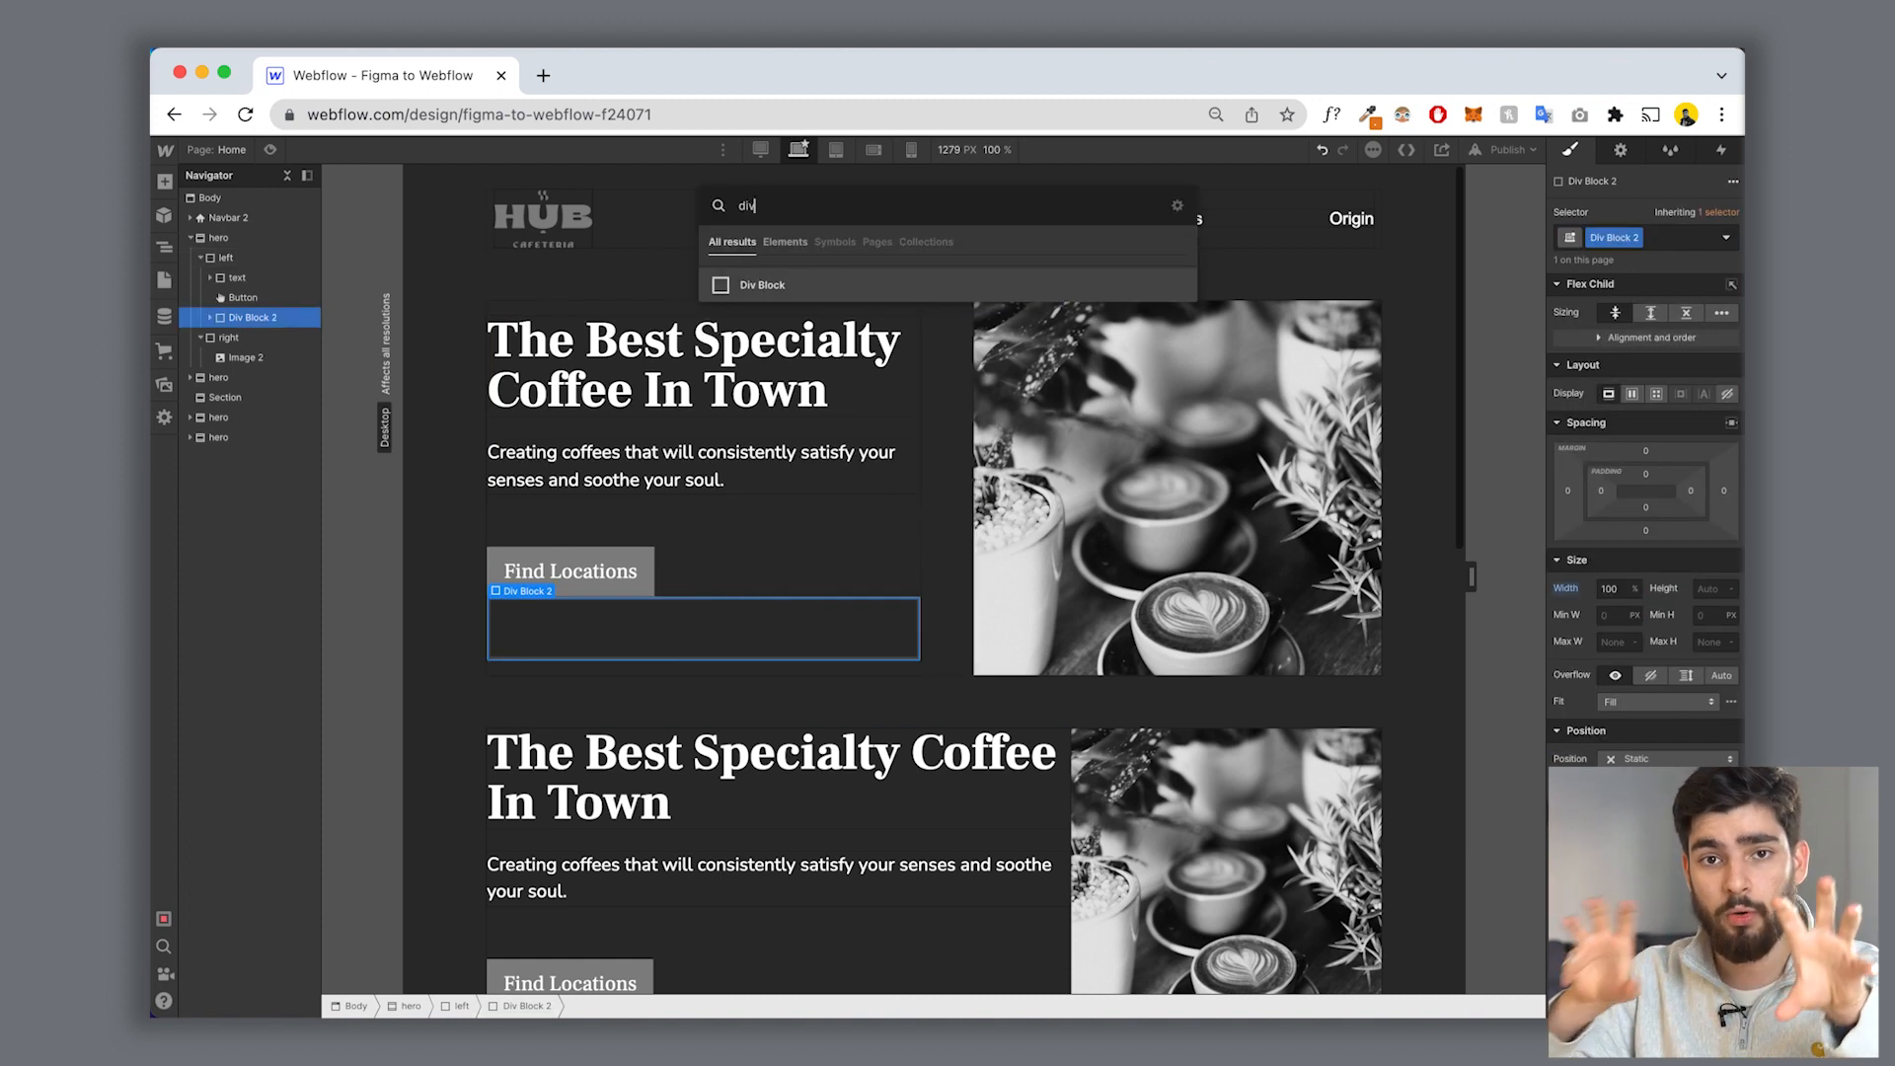